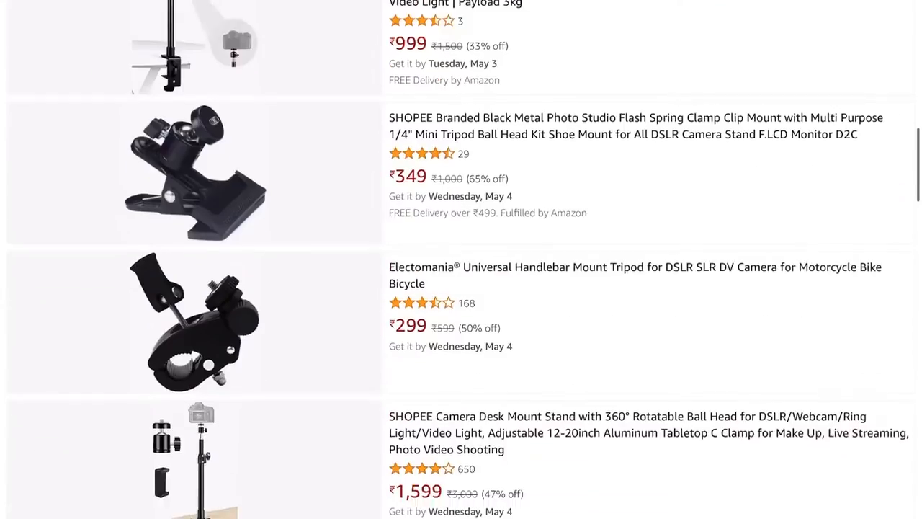
Step: Scroll the clamp results and browse HARISON umbrella clamp photos showing it holding a camera
{"action": "scroll", "scroll_direction": "down", "scroll_amount": 3}
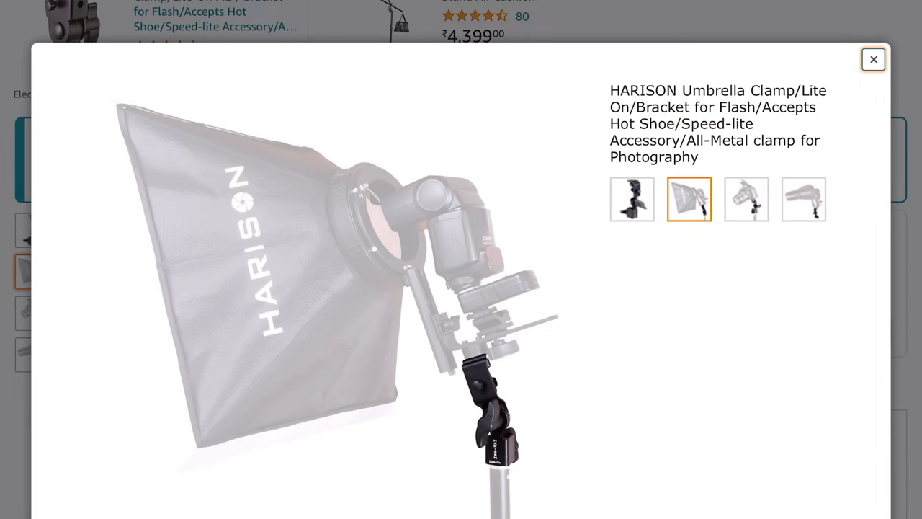
{"action": "left_click", "coordinate": [746, 199]}
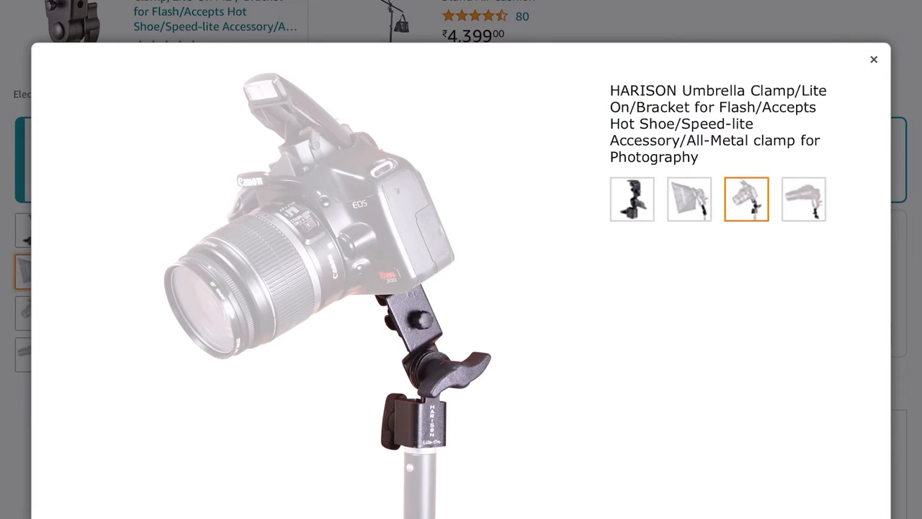
{"action": "left_click", "coordinate": [803, 199]}
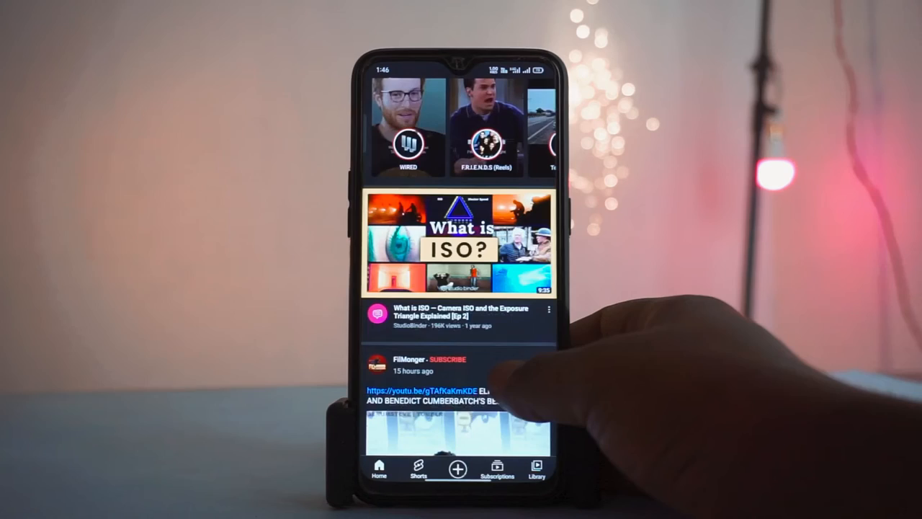
Step: Bring up the 'What is ISO?' video's options, then subscribe to its channel
{"action": "left_click", "coordinate": [550, 310]}
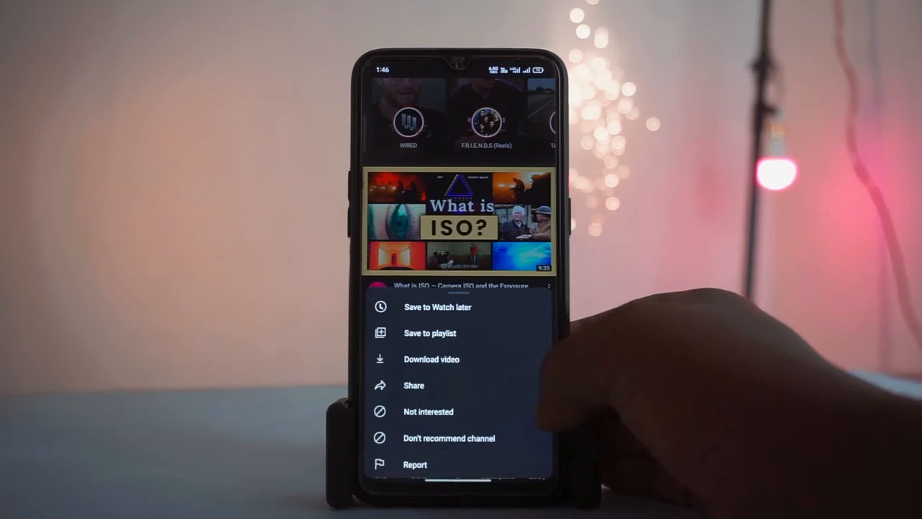
{"action": "left_click", "coordinate": [431, 359]}
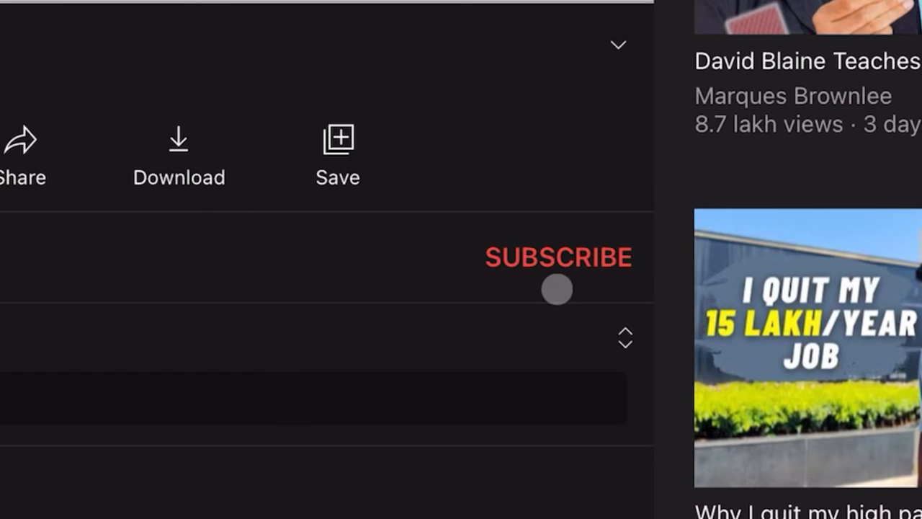
{"action": "left_click", "coordinate": [558, 258]}
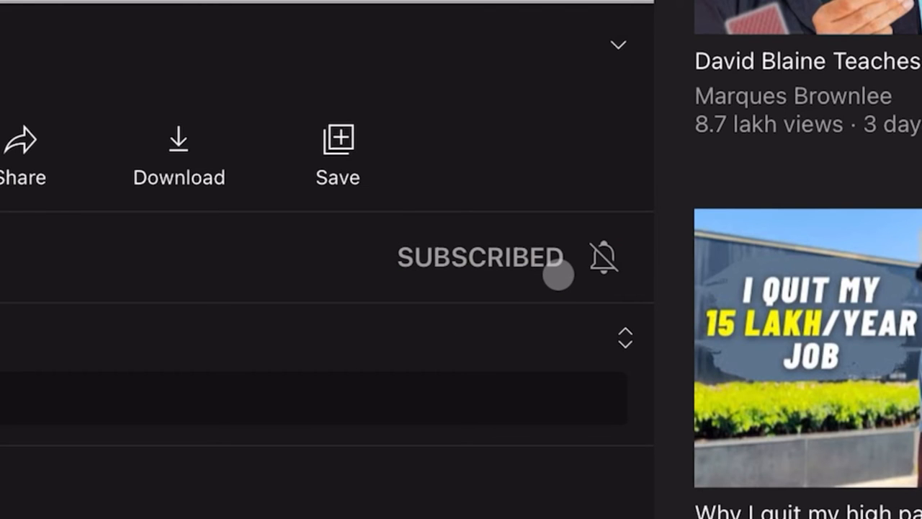